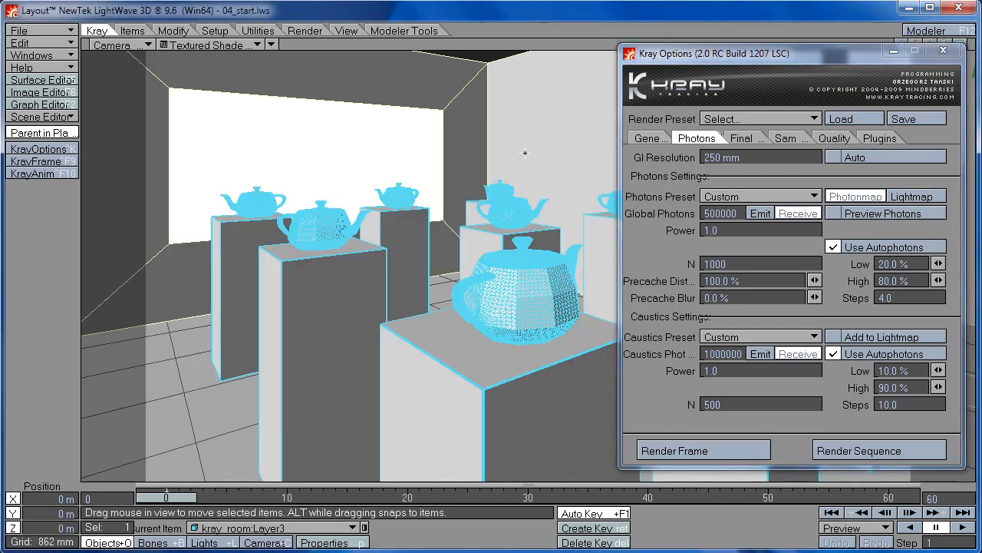
{"action": "mouse_move", "coordinate": [436, 95]}
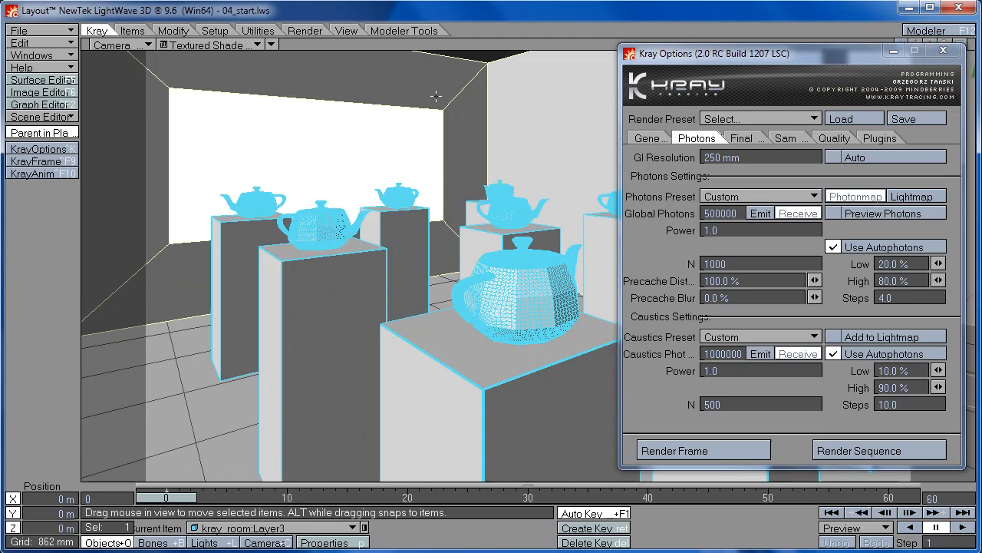
{"action": "mouse_move", "coordinate": [469, 89]}
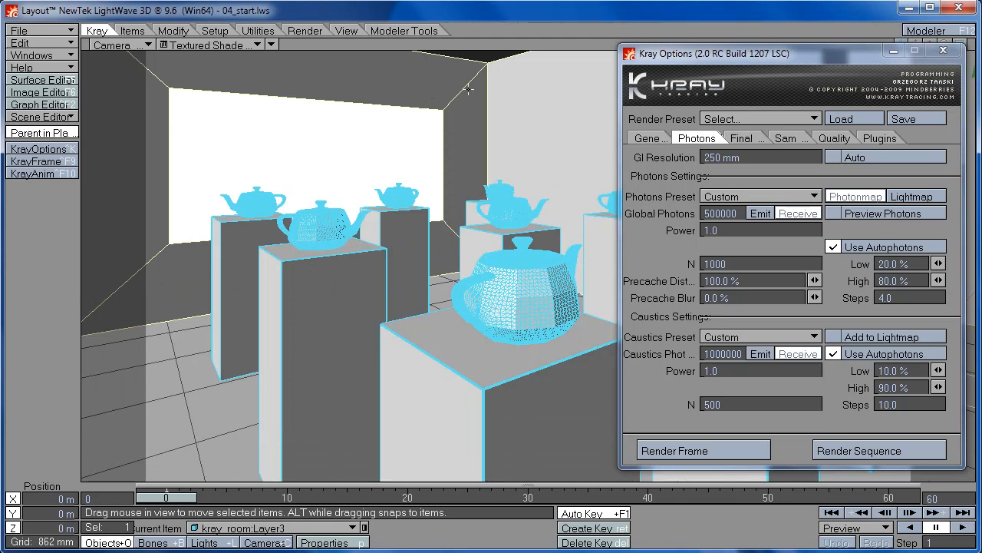
{"action": "mouse_move", "coordinate": [425, 148]}
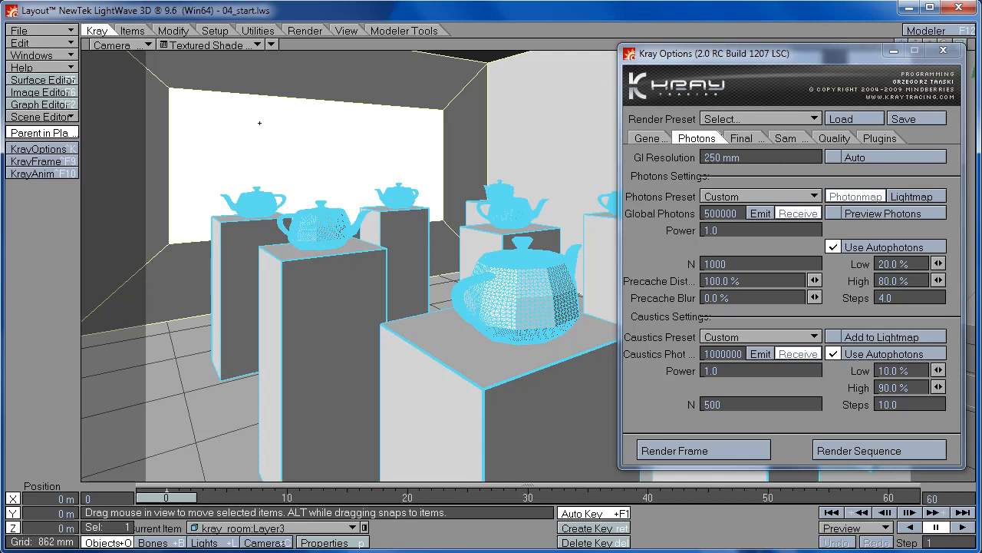
{"action": "mouse_move", "coordinate": [221, 119]}
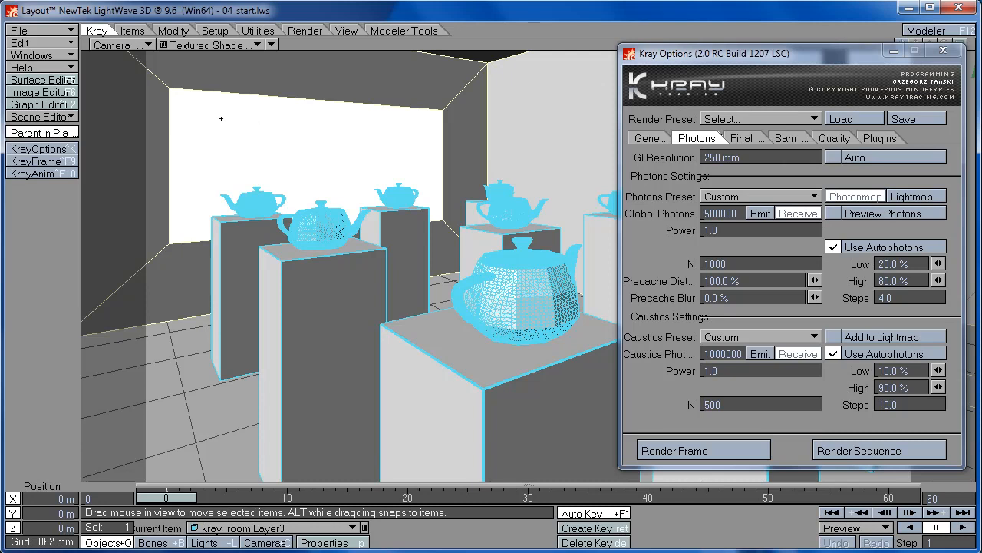
{"action": "mouse_move", "coordinate": [420, 264]}
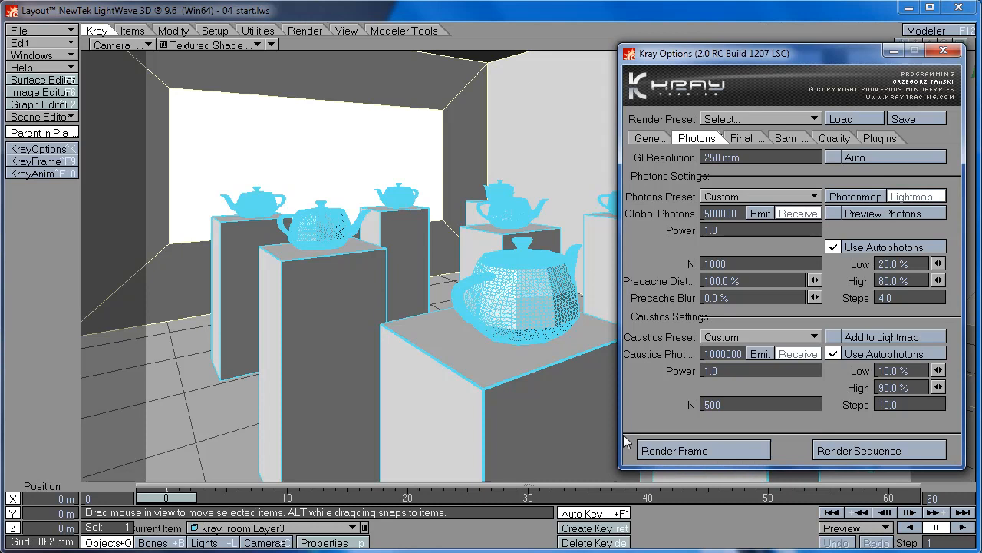
{"action": "mouse_move", "coordinate": [587, 392]}
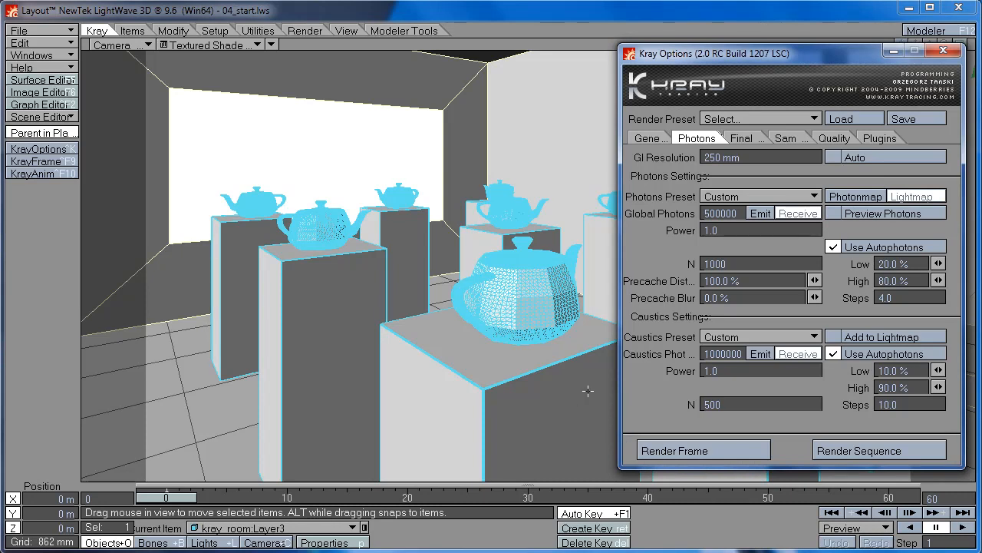
{"action": "mouse_move", "coordinate": [643, 367]}
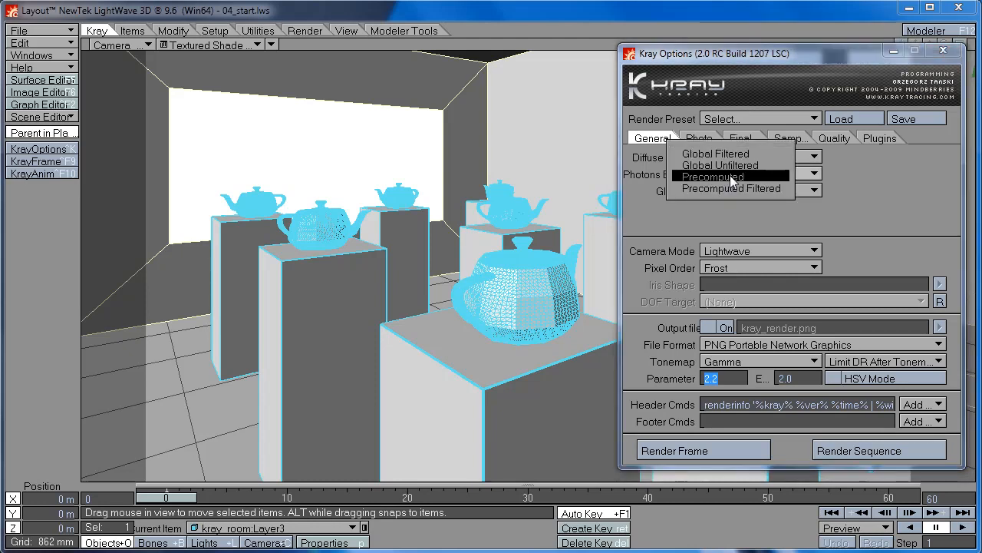
{"action": "mouse_move", "coordinate": [719, 165]}
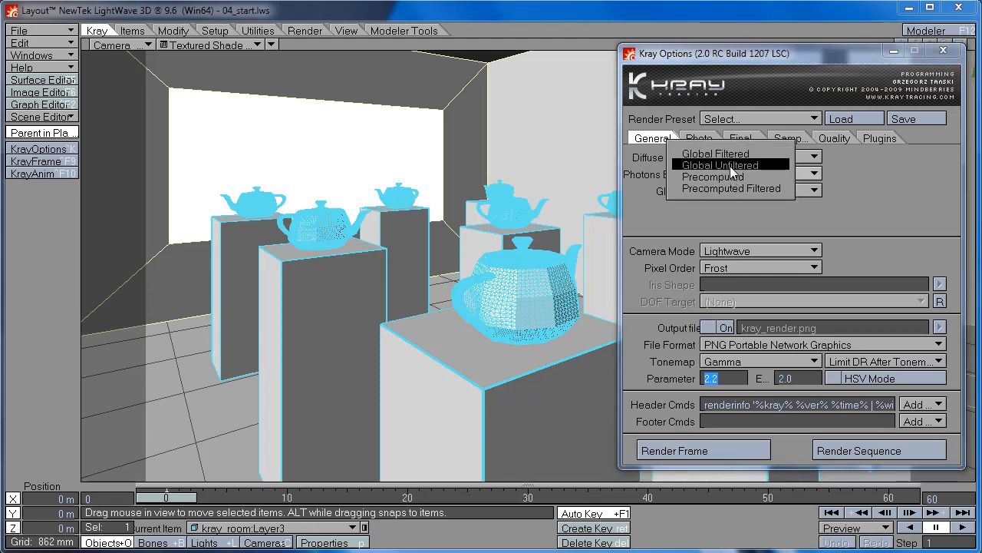
{"action": "mouse_move", "coordinate": [722, 169]}
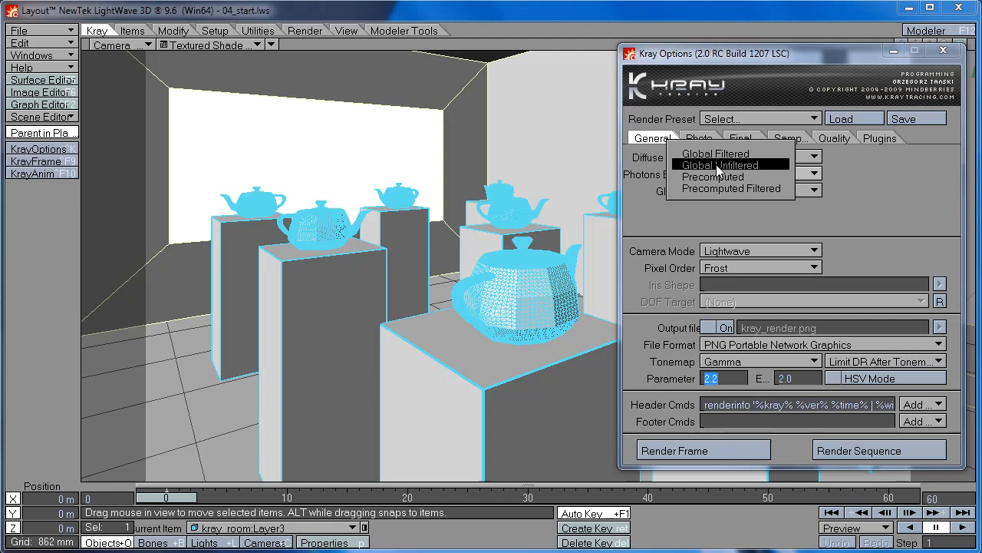
- Render a test frame with Photons Estimate set to Global Unfiltered, then close the render log
{"action": "left_click", "coordinate": [730, 164]}
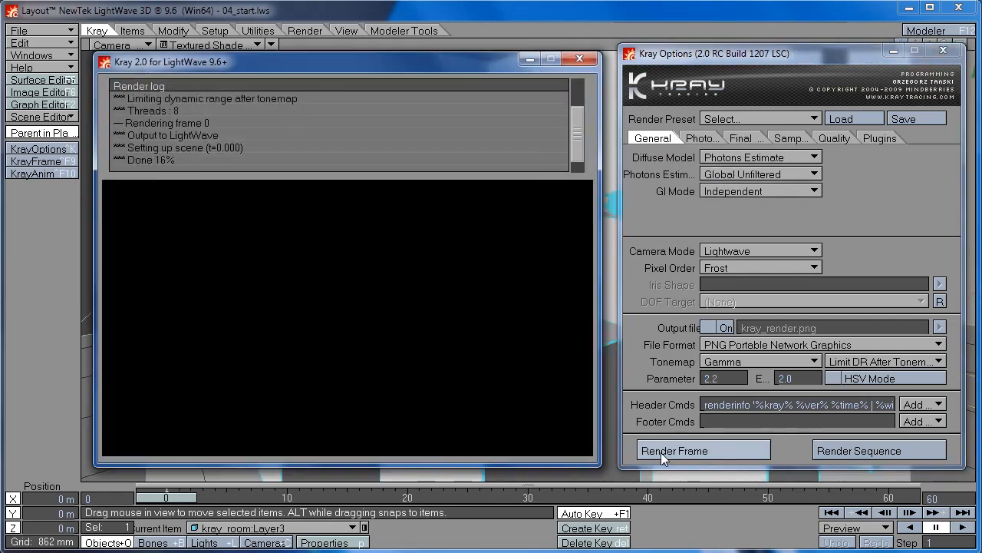
{"action": "left_click", "coordinate": [675, 451]}
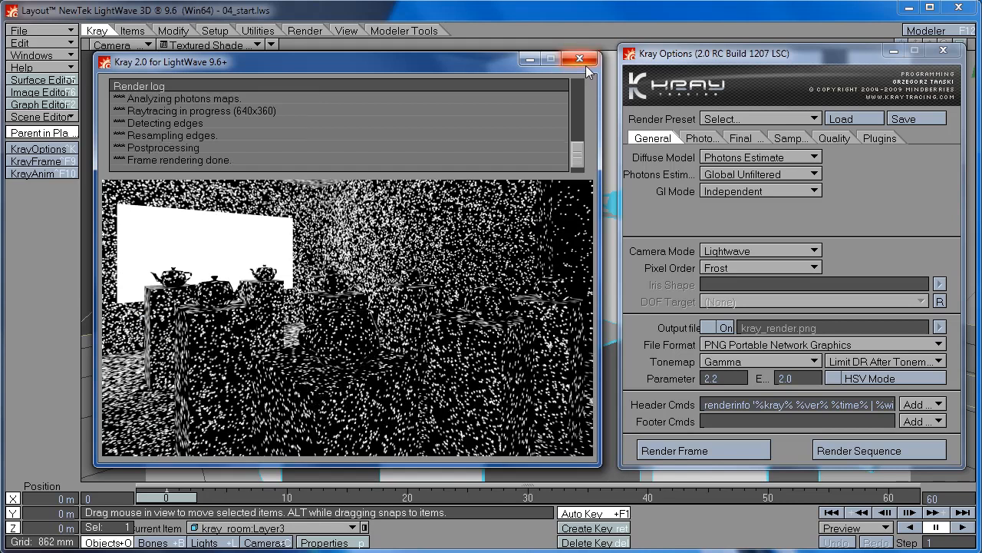
{"action": "left_click", "coordinate": [580, 60]}
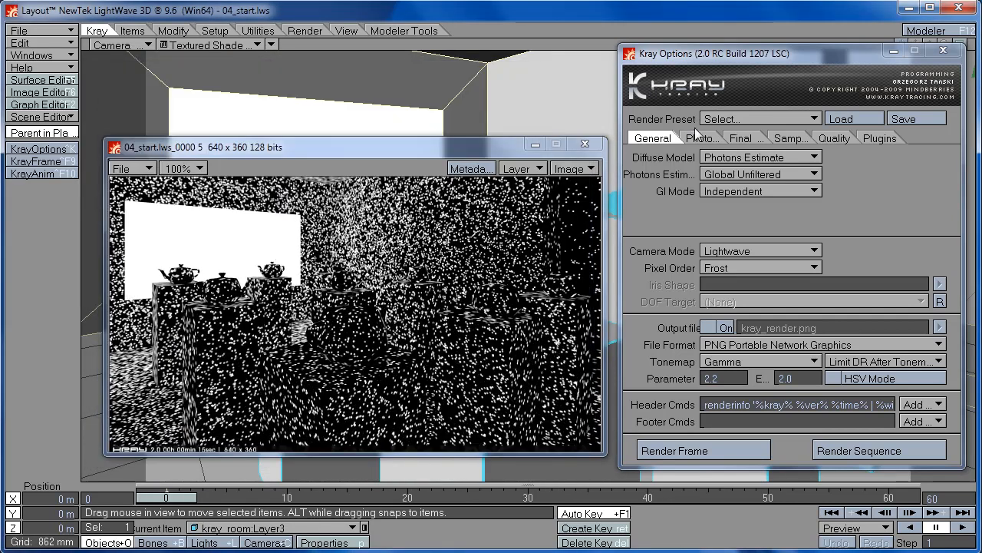
- Re-render the frame from the Photons tab and view the brighter speckled result
{"action": "left_click", "coordinate": [697, 137]}
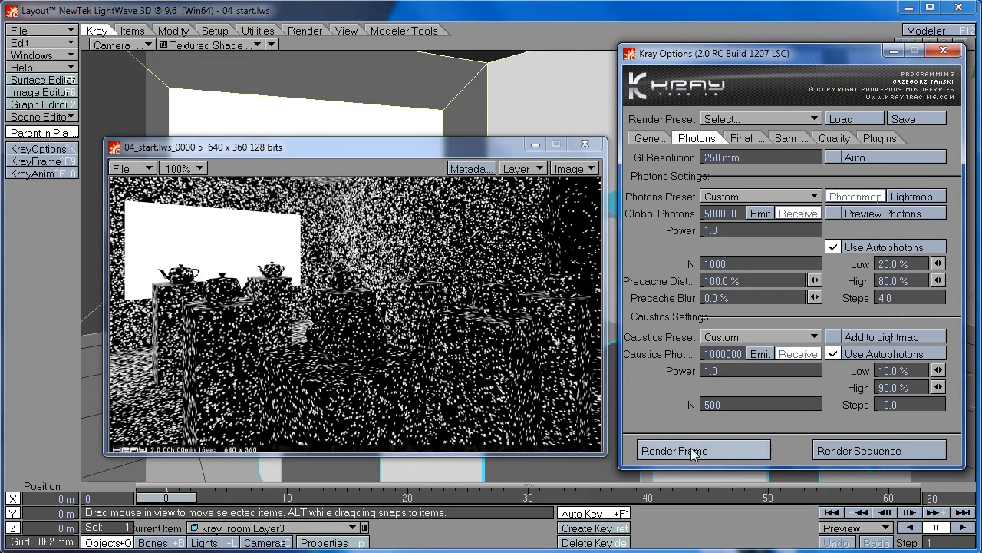
{"action": "left_click", "coordinate": [702, 450]}
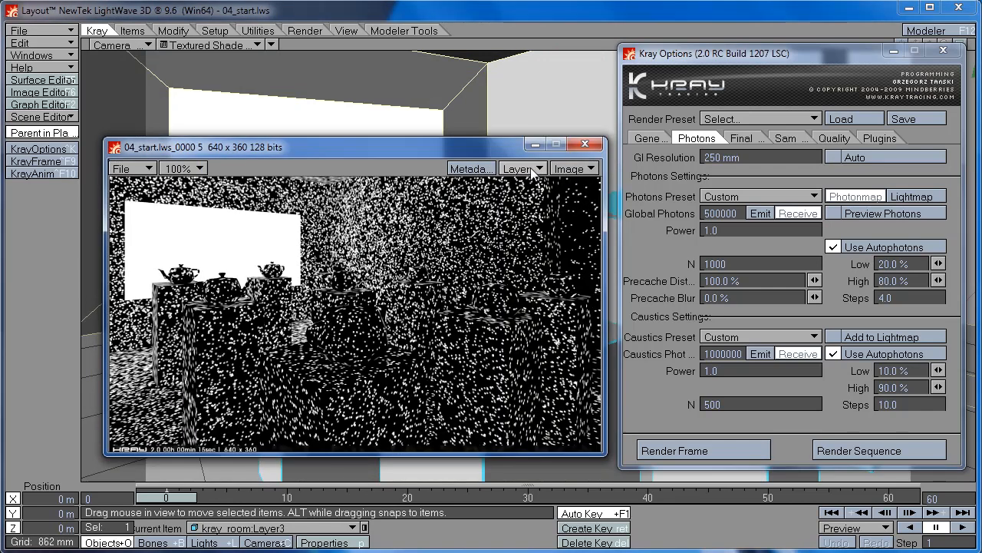
{"action": "mouse_move", "coordinate": [296, 373]}
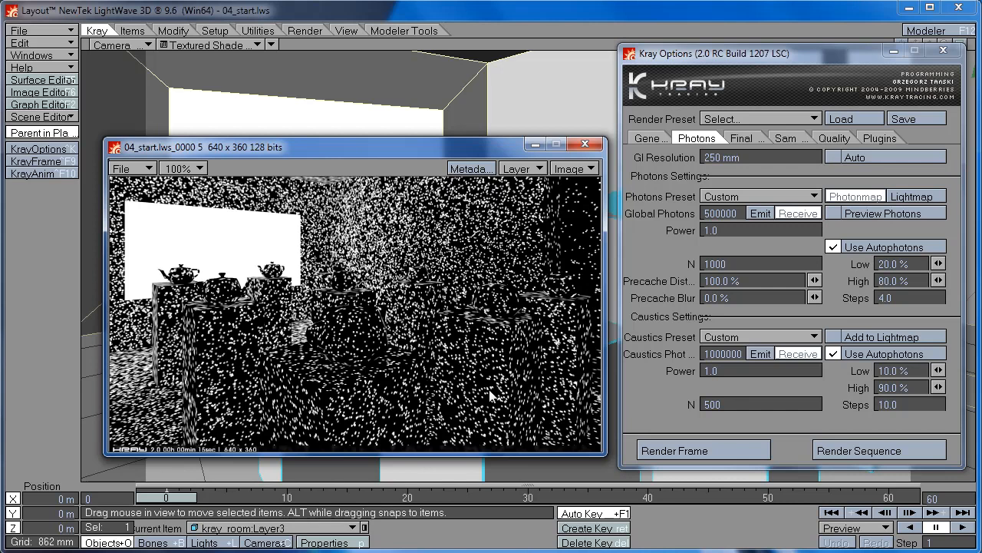
{"action": "left_click", "coordinate": [522, 167]}
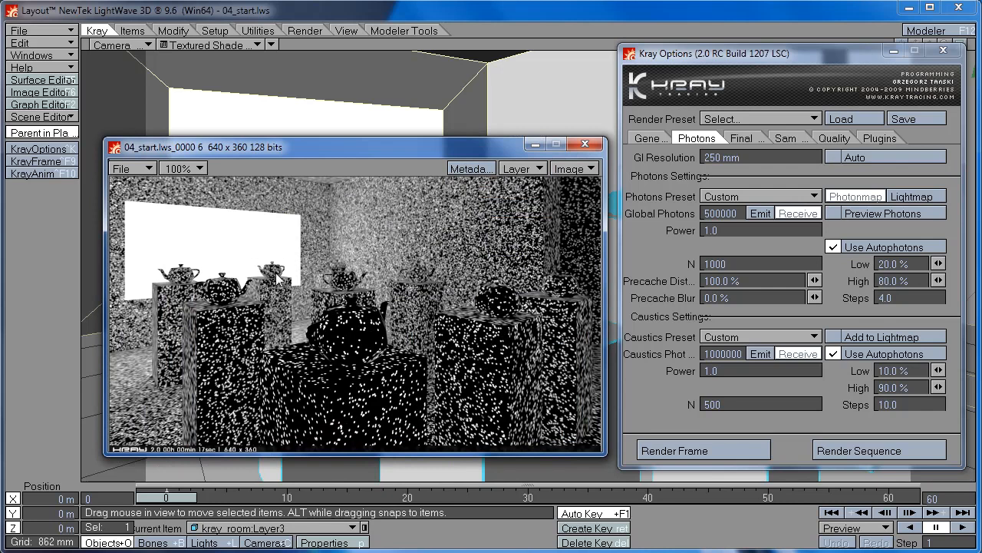
{"action": "mouse_move", "coordinate": [262, 385]}
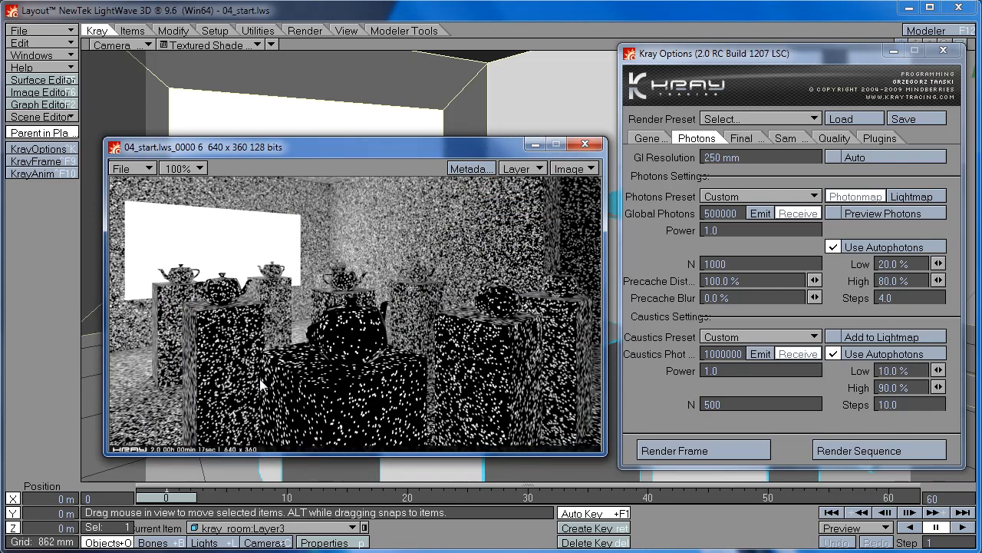
- Render with Diffuse Model set to Photon Mapping with Cache Irradiance and close the log
{"action": "left_click", "coordinate": [702, 449]}
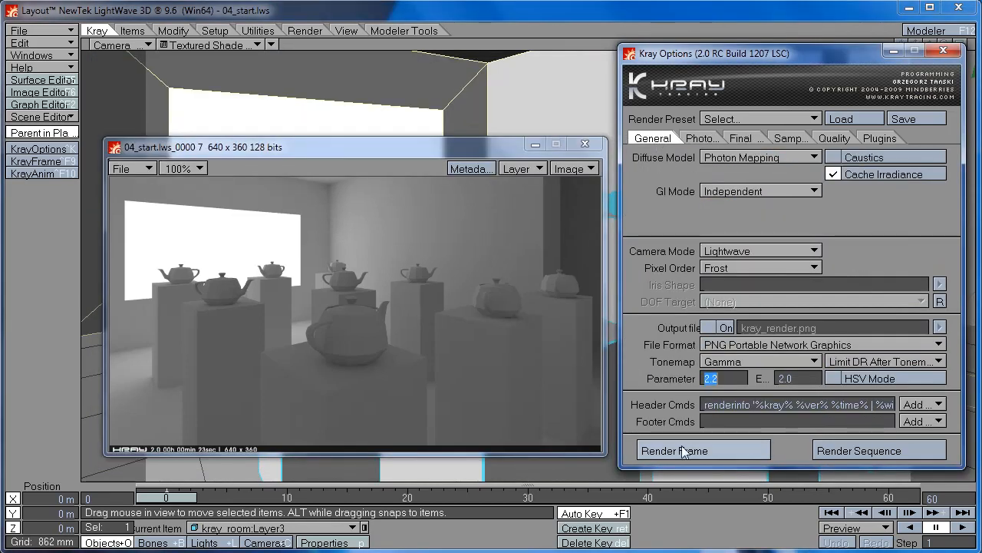
{"action": "left_click", "coordinate": [702, 450]}
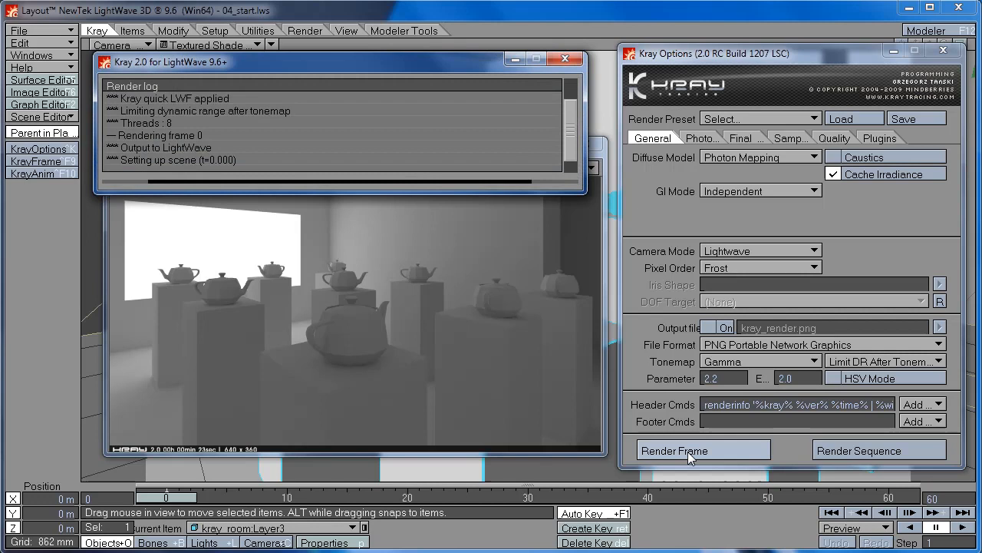
{"action": "left_click", "coordinate": [703, 450]}
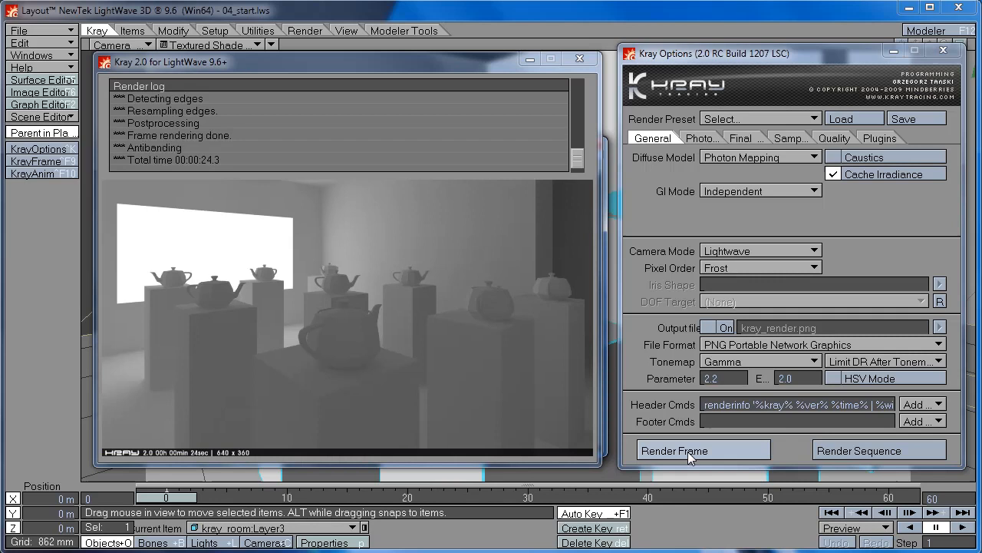
{"action": "left_click", "coordinate": [701, 450]}
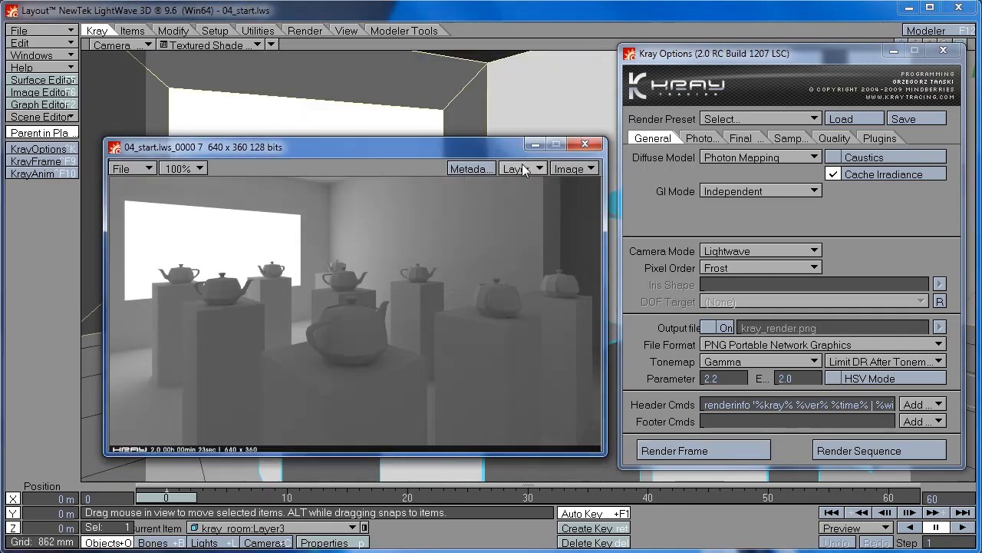
- Show render 8 in the Image Viewer and blend it horizontally against render 7
{"action": "left_click", "coordinate": [522, 168]}
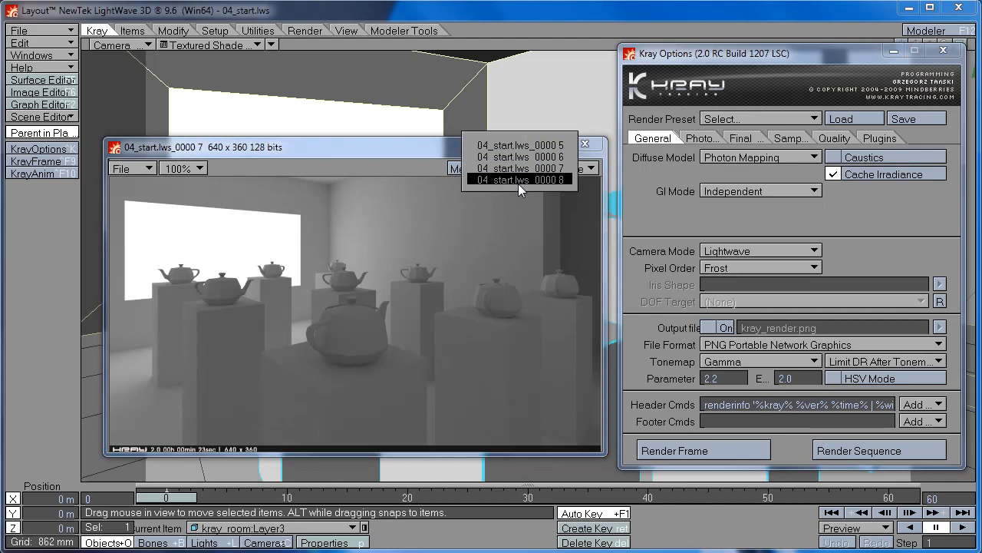
{"action": "left_click", "coordinate": [520, 180]}
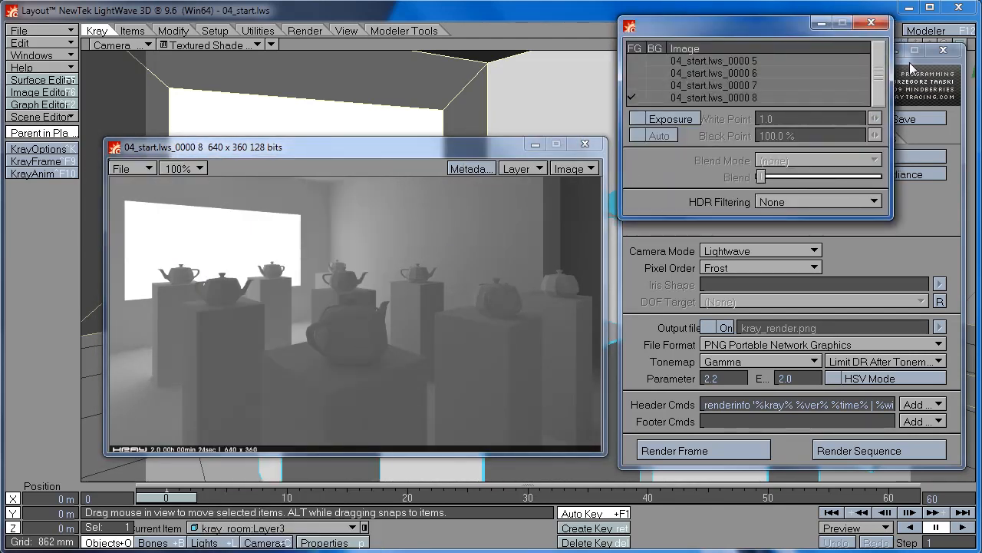
{"action": "left_click", "coordinate": [817, 160]}
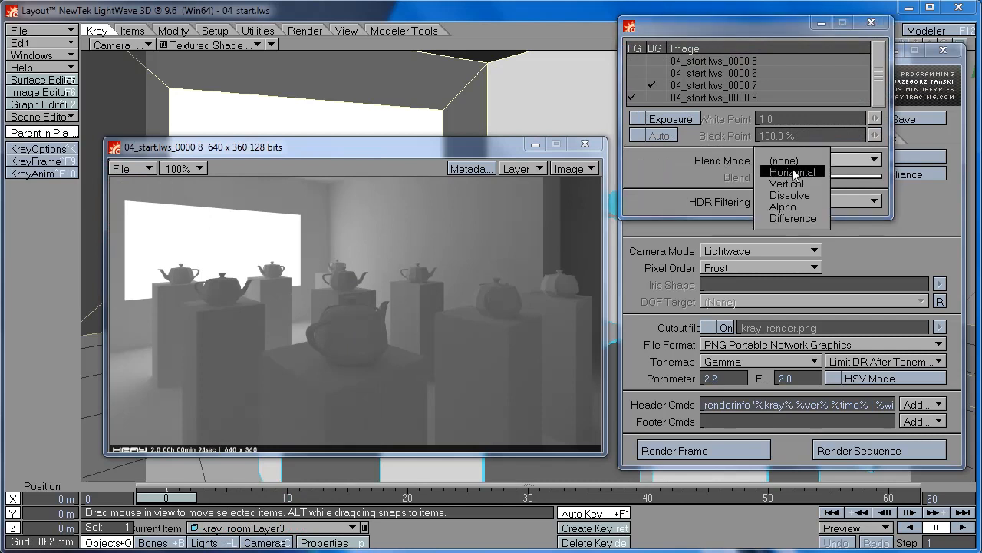
{"action": "left_click", "coordinate": [792, 171]}
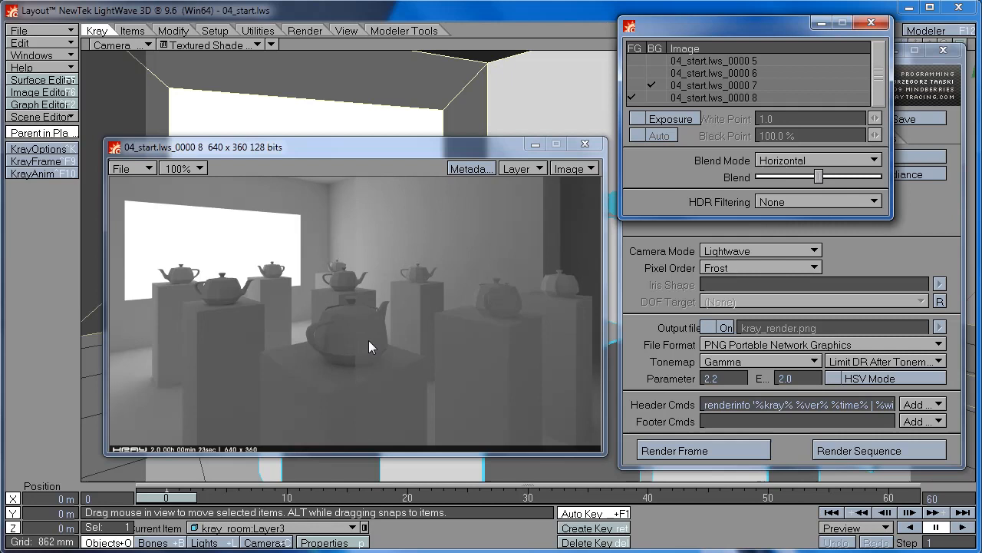
{"action": "mouse_move", "coordinate": [394, 340]}
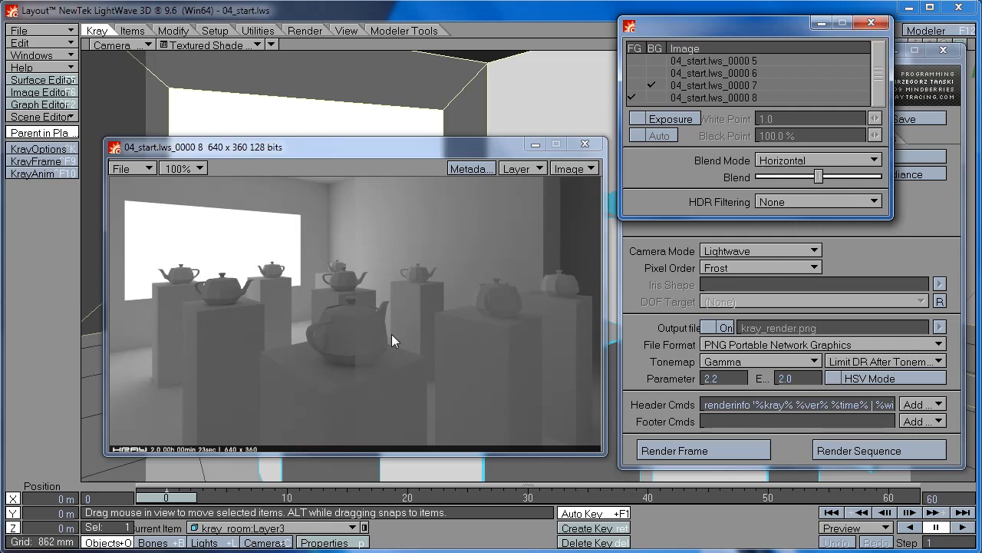
{"action": "mouse_move", "coordinate": [363, 375]}
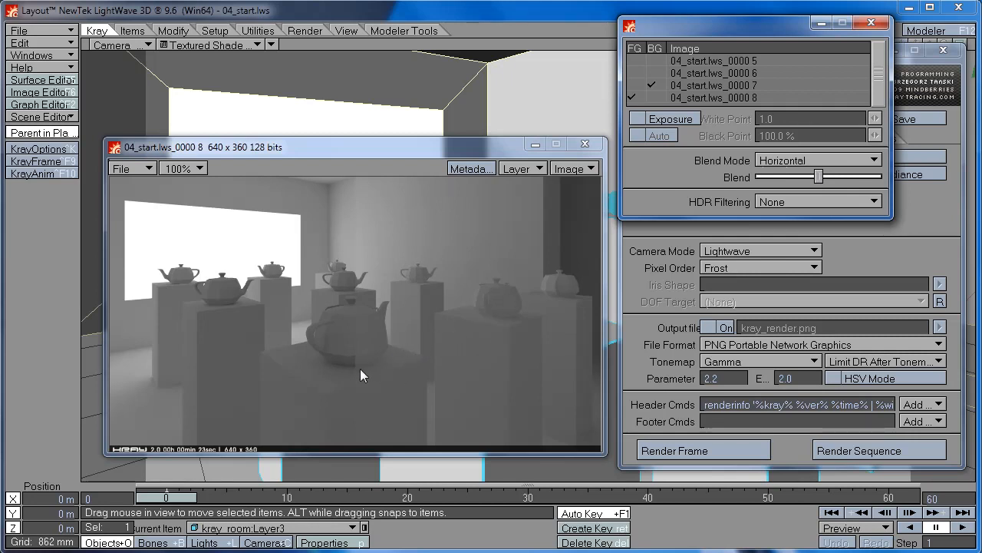
{"action": "mouse_move", "coordinate": [343, 366]}
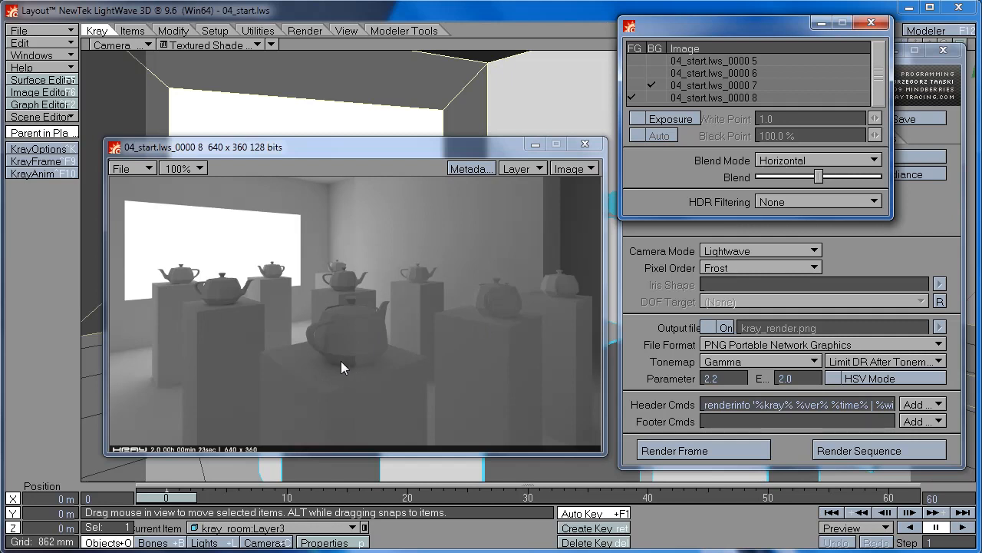
{"action": "mouse_move", "coordinate": [492, 280]}
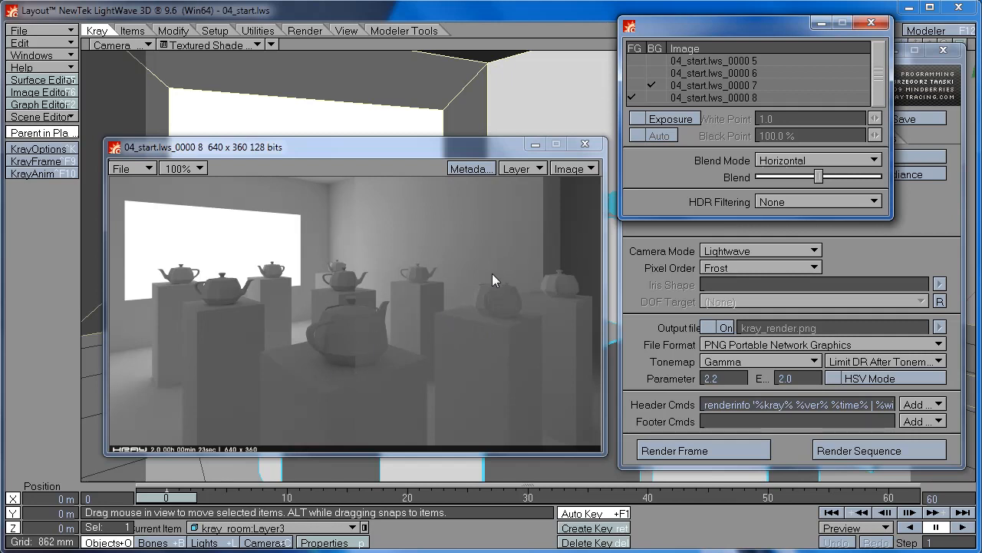
{"action": "mouse_move", "coordinate": [844, 21]}
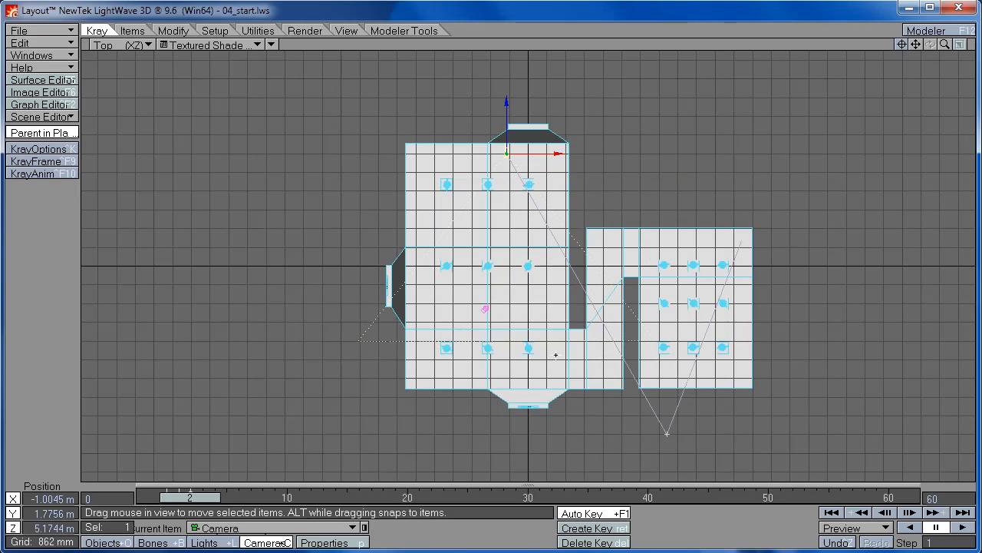
{"action": "mouse_move", "coordinate": [501, 225]}
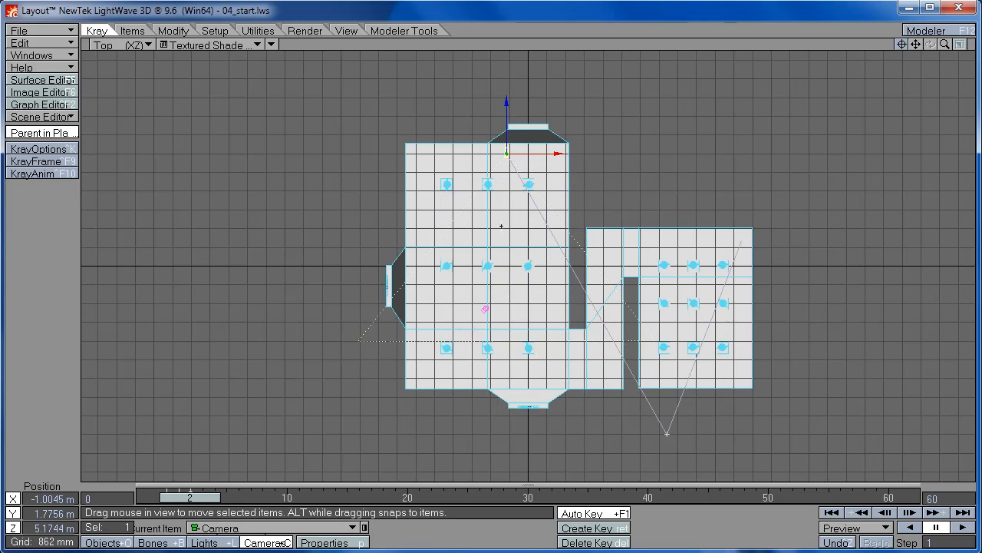
- Switch the viewport to Camera view and reopen KrayOptions
{"action": "left_click", "coordinate": [115, 44]}
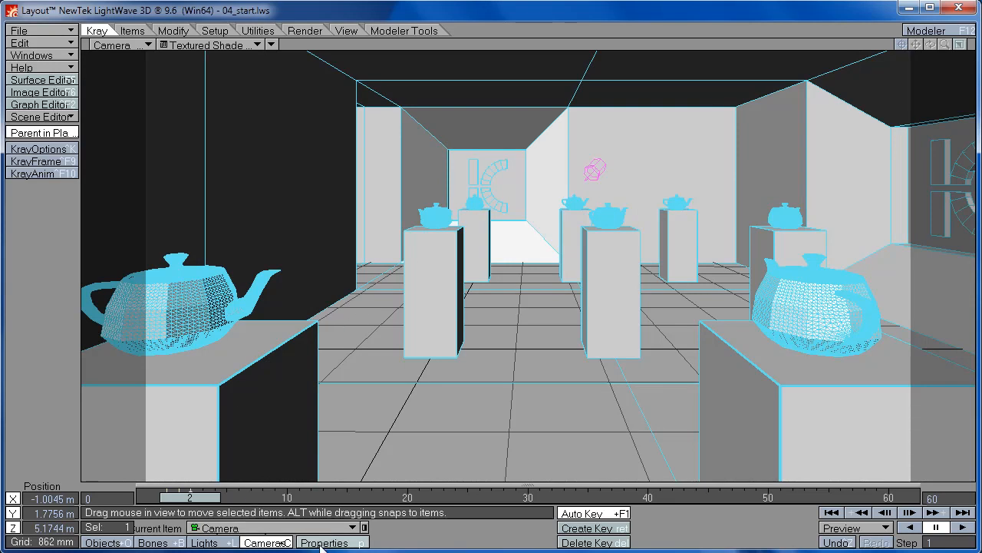
{"action": "left_click", "coordinate": [35, 161]}
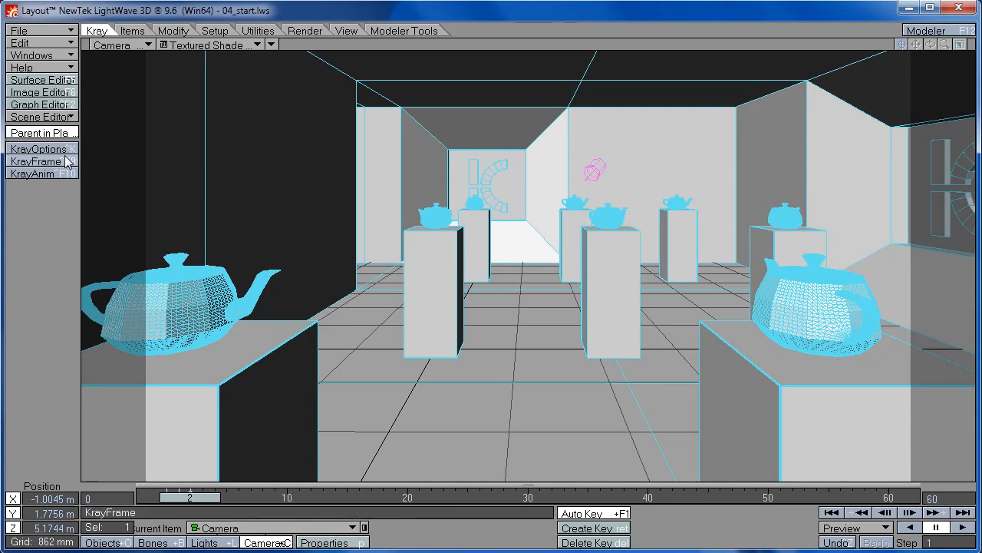
{"action": "left_click", "coordinate": [37, 149]}
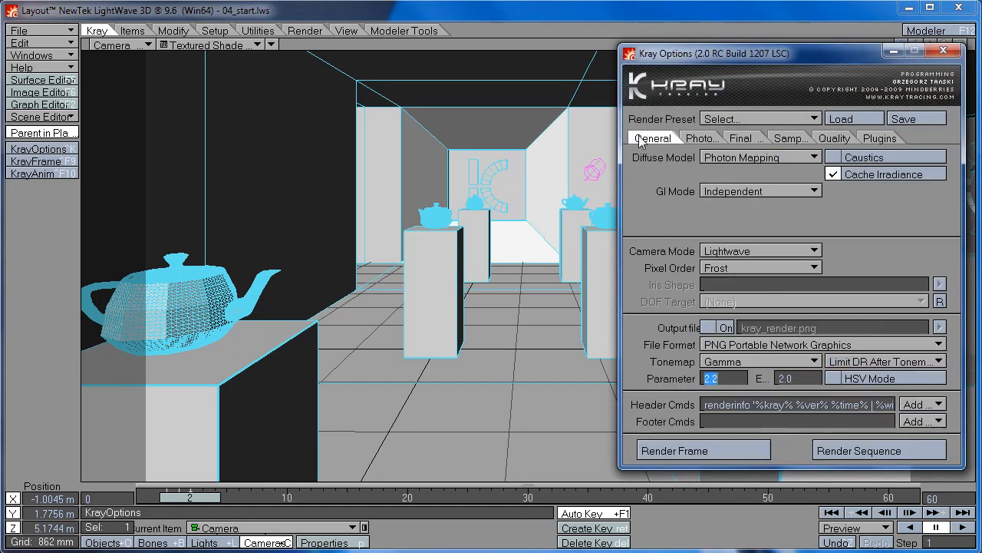
- Set lumi_light Luminosity to 15000% and Global Photons to 5000000
{"action": "left_click", "coordinate": [696, 138]}
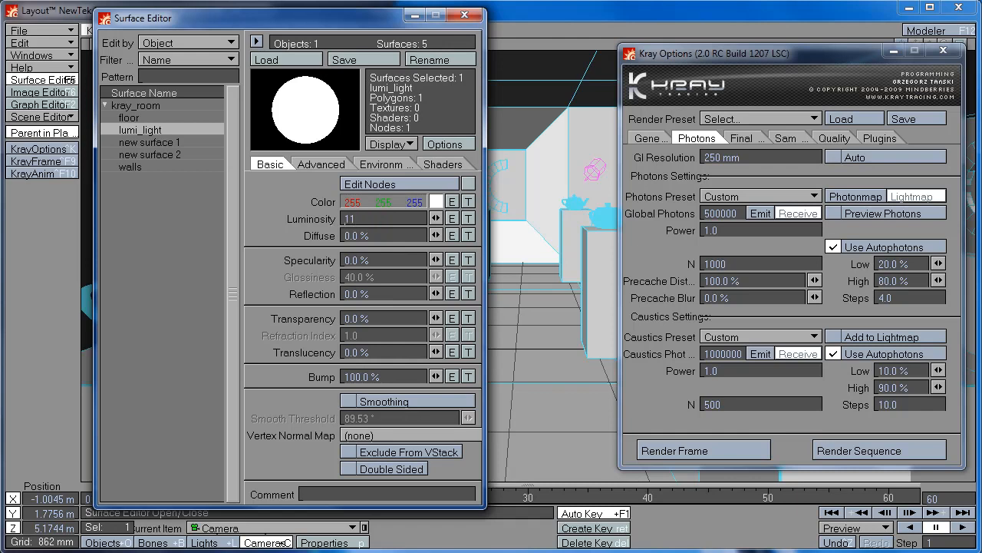
{"action": "type", "text": "1500"}
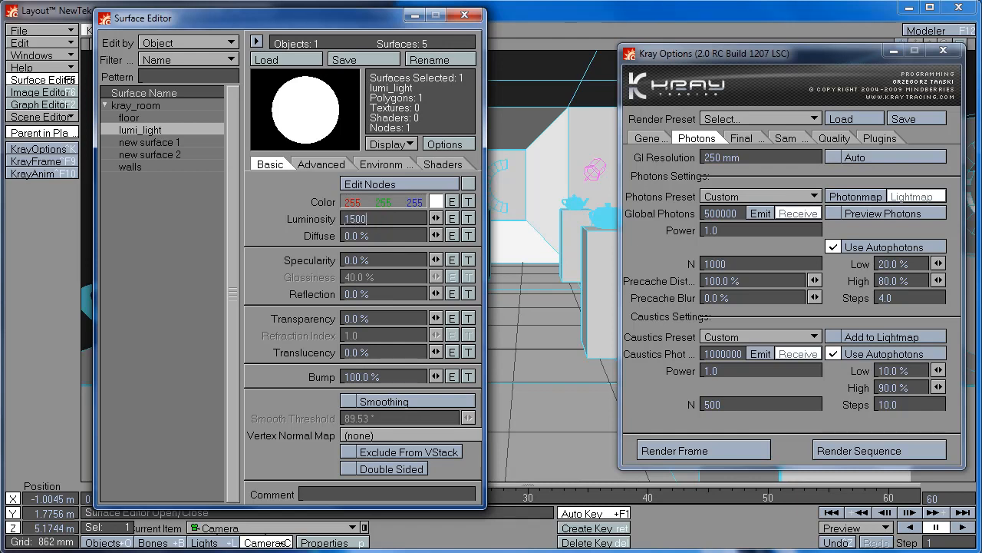
{"action": "type", "text": "15000.0 %"}
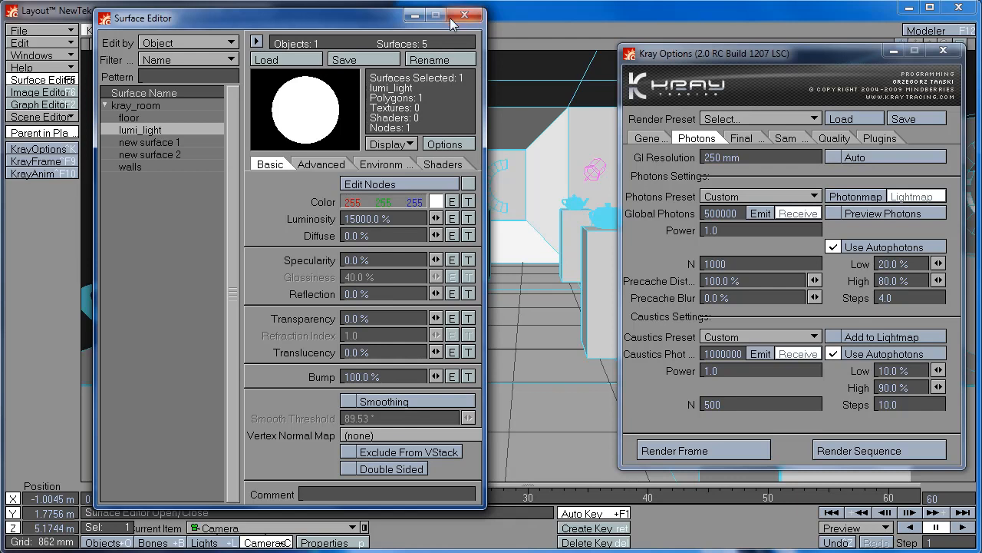
{"action": "left_click", "coordinate": [465, 15]}
{"action": "type", "text": "0"}
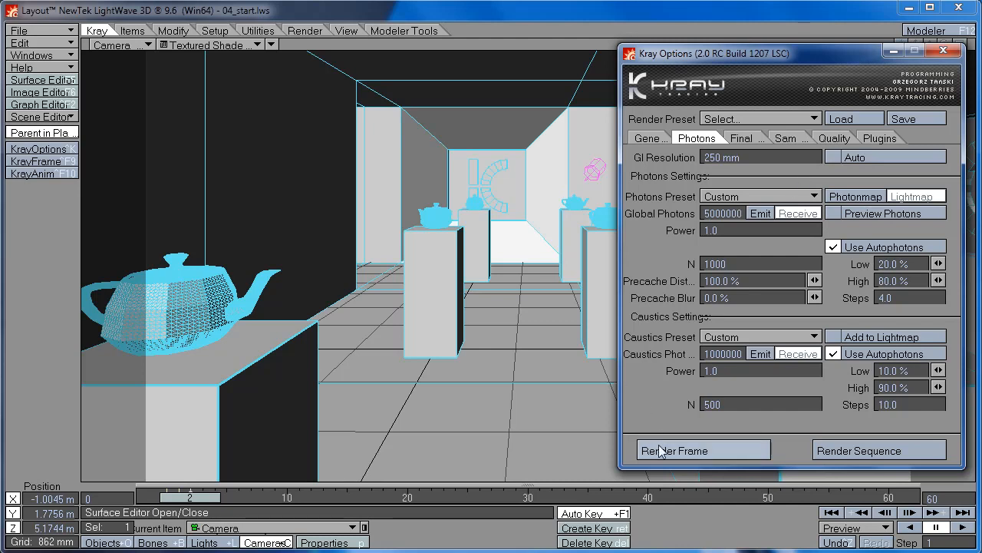
- Render the teapot gallery frame from Kray Options with 15000% light and 5,000,000 photons
{"action": "left_click", "coordinate": [674, 450]}
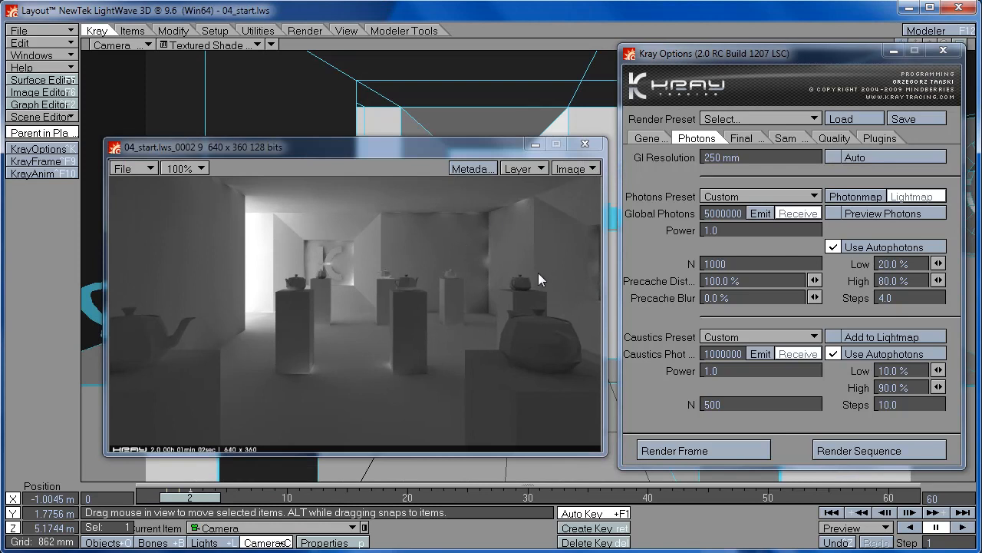
{"action": "mouse_move", "coordinate": [471, 304]}
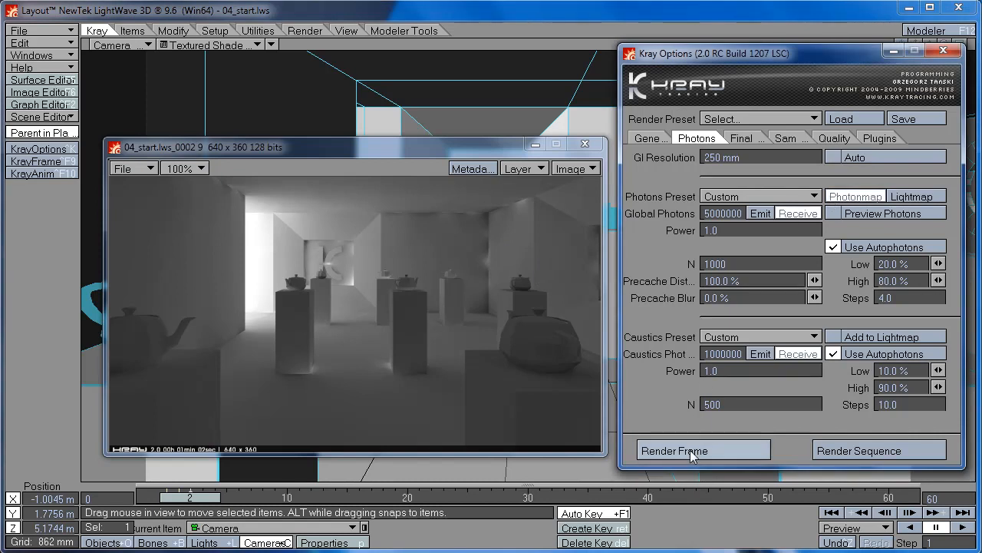
{"action": "mouse_move", "coordinate": [710, 459]}
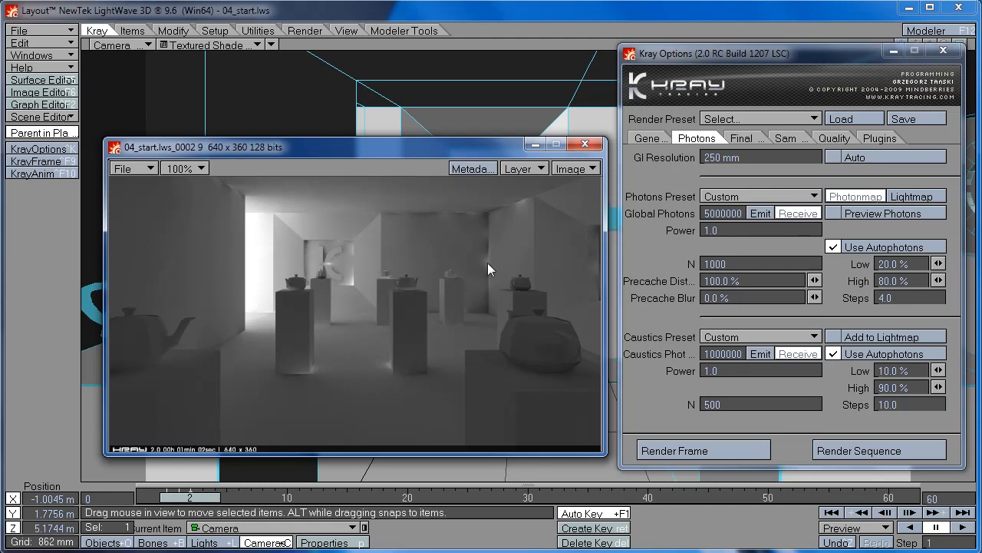
{"action": "mouse_move", "coordinate": [286, 240]}
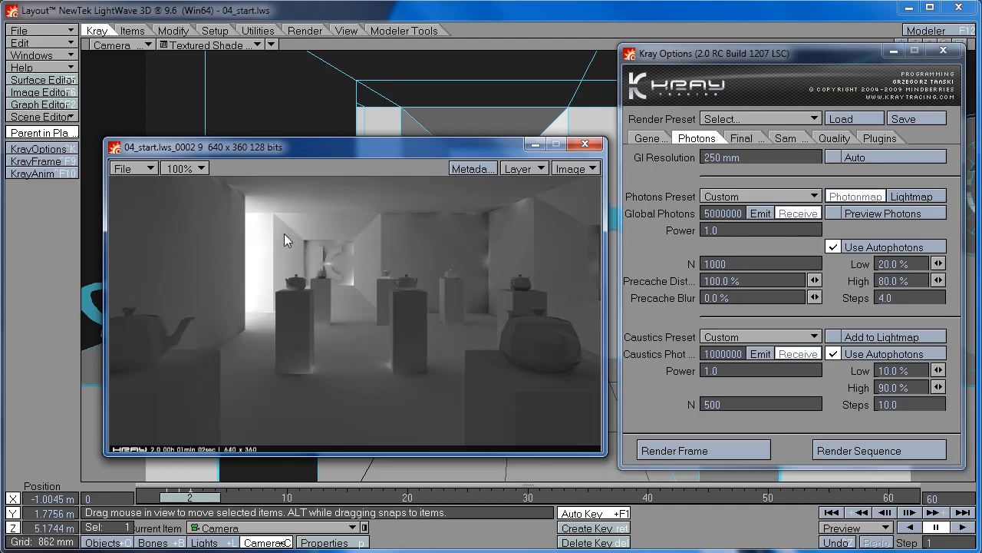
{"action": "mouse_move", "coordinate": [277, 275]}
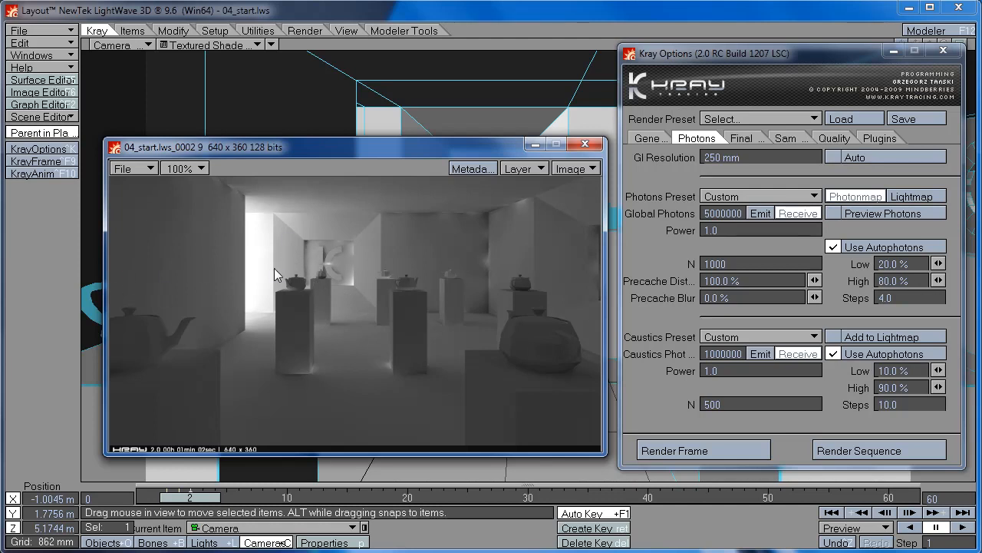
{"action": "mouse_move", "coordinate": [130, 278]}
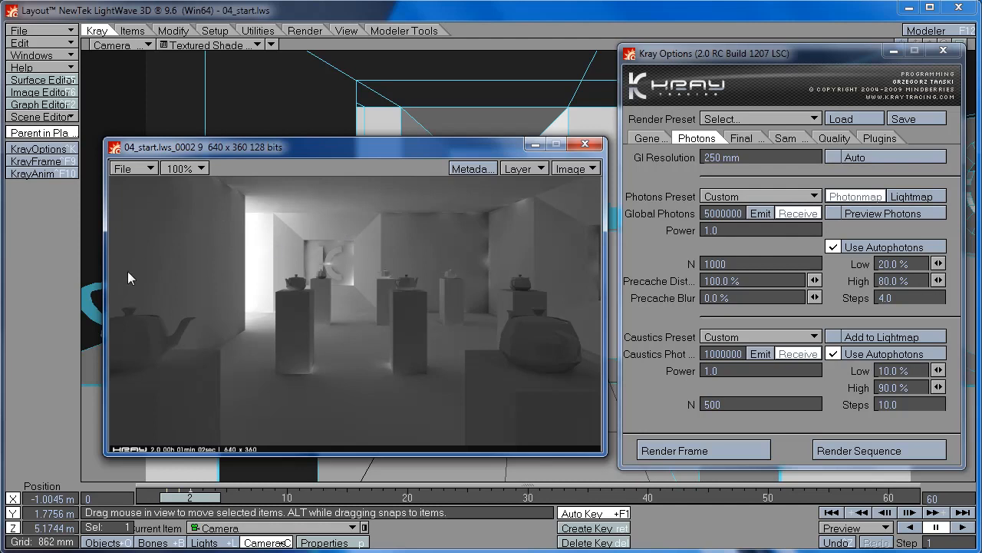
{"action": "mouse_move", "coordinate": [193, 319]}
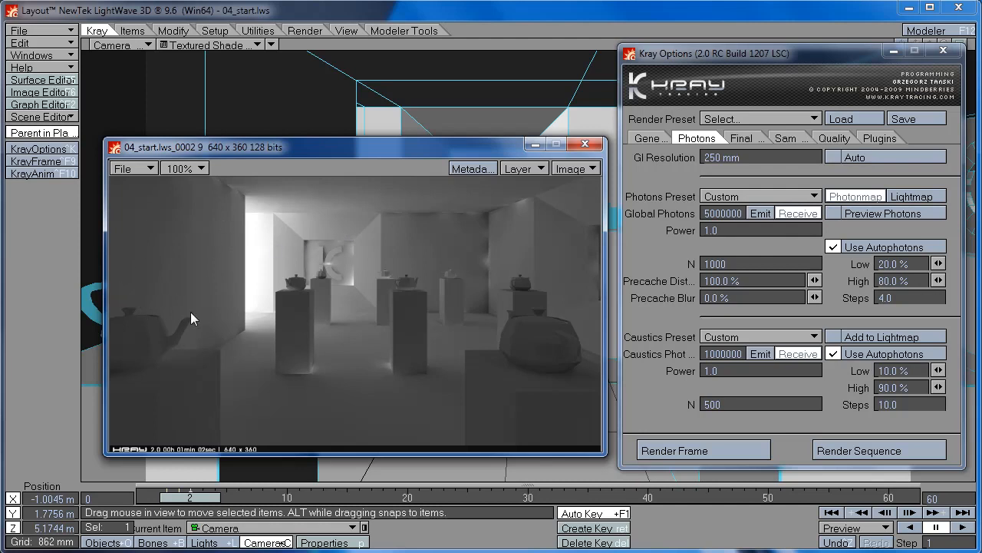
{"action": "mouse_move", "coordinate": [484, 254]}
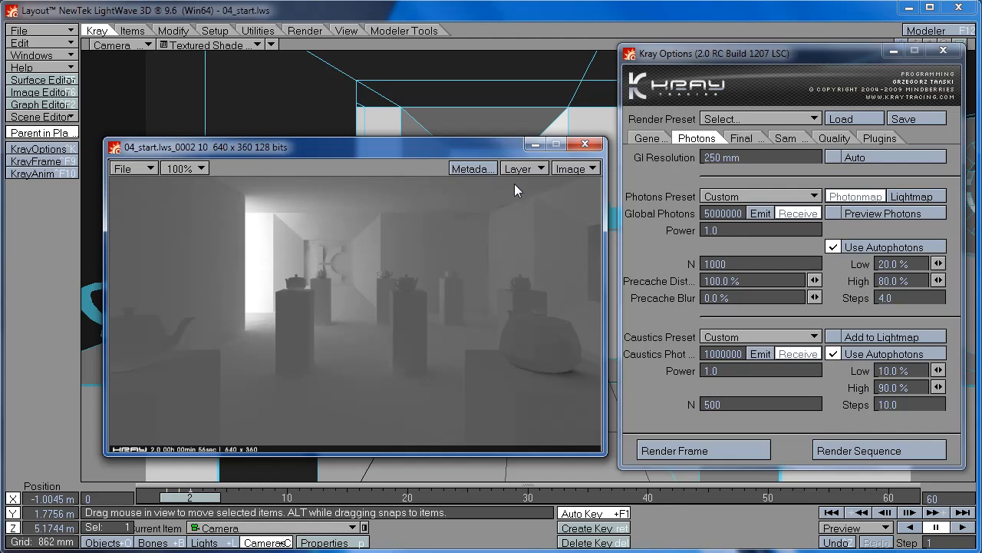
{"action": "mouse_move", "coordinate": [517, 161]}
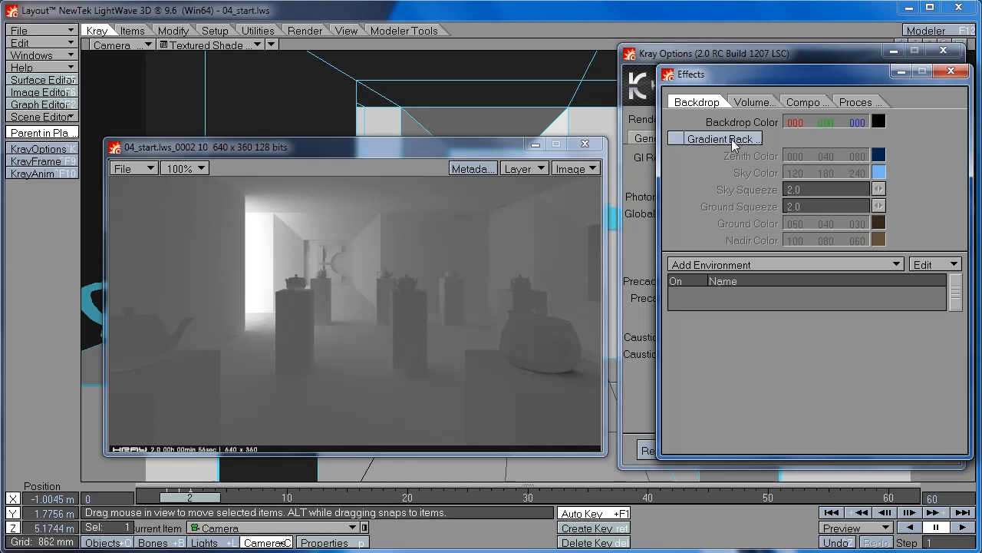
{"action": "left_click", "coordinate": [783, 264]}
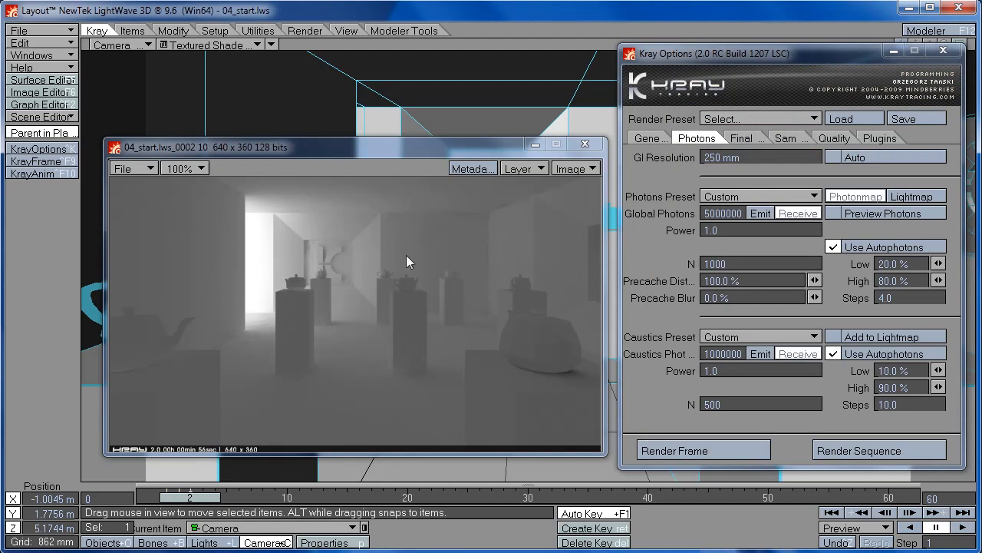
{"action": "mouse_move", "coordinate": [411, 135]}
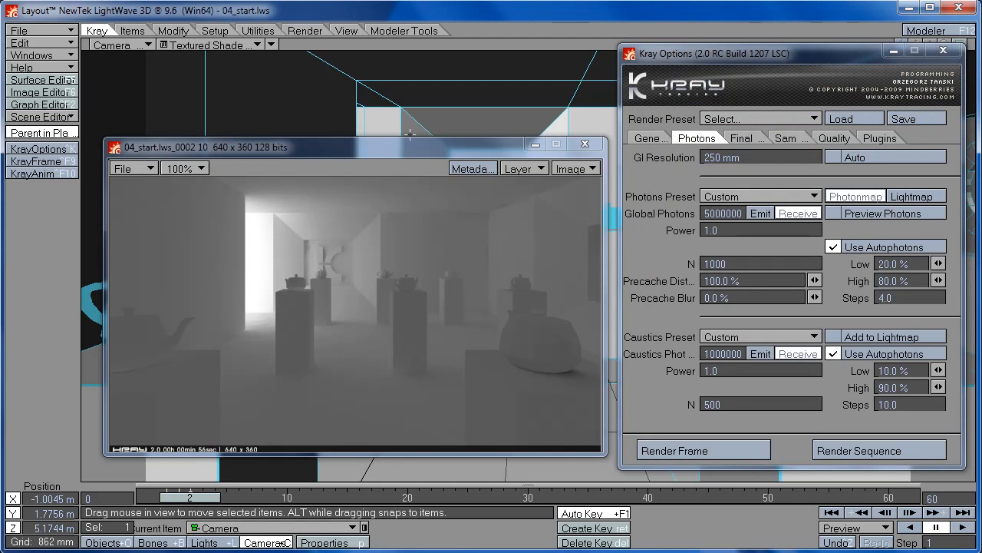
{"action": "mouse_move", "coordinate": [333, 234]}
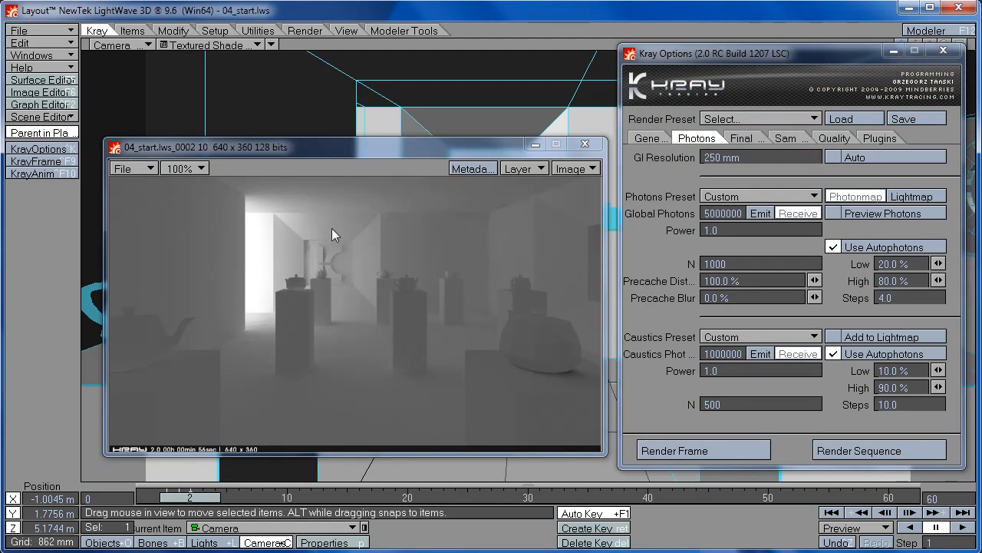
{"action": "mouse_move", "coordinate": [330, 183]}
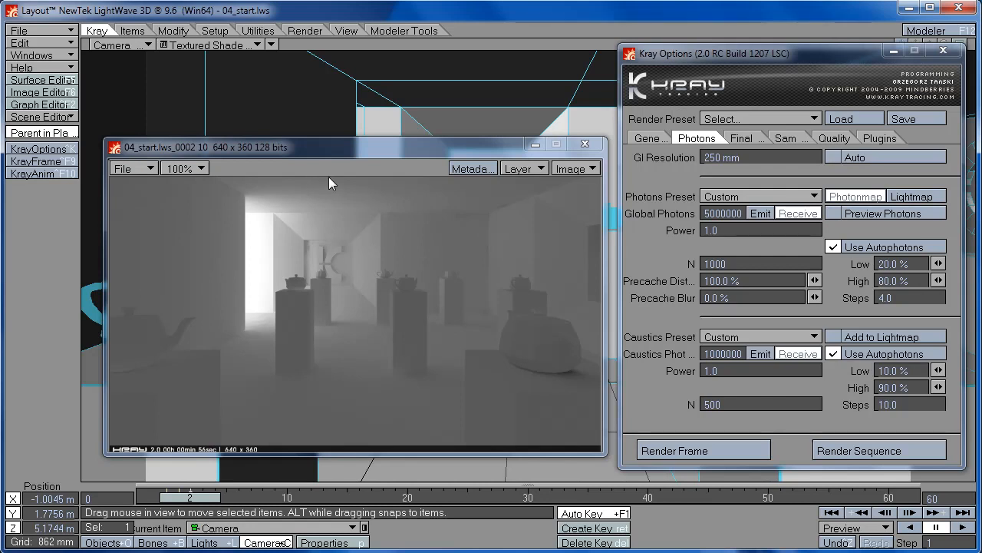
{"action": "mouse_move", "coordinate": [453, 149]}
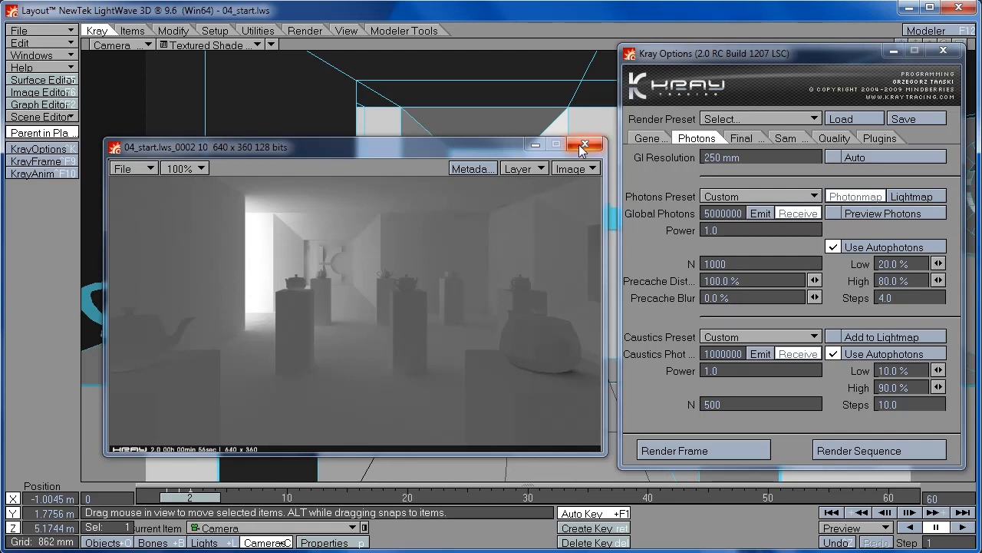
{"action": "mouse_move", "coordinate": [586, 145]}
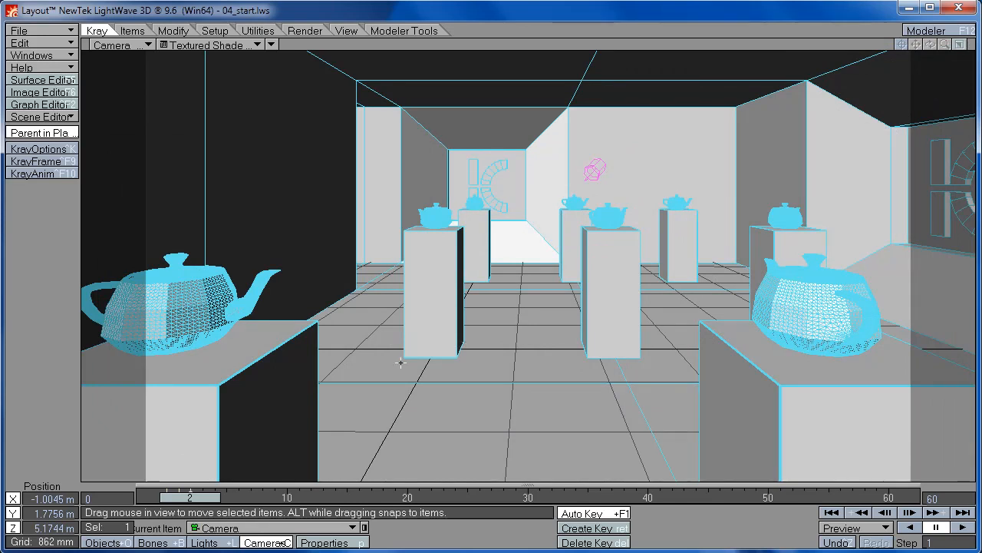
{"action": "mouse_move", "coordinate": [390, 290]}
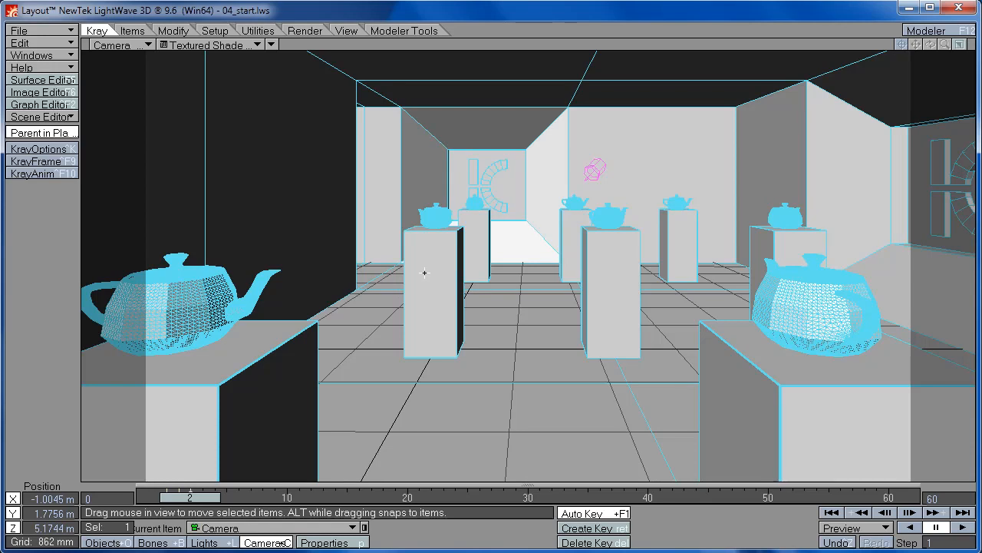
{"action": "mouse_move", "coordinate": [437, 266]}
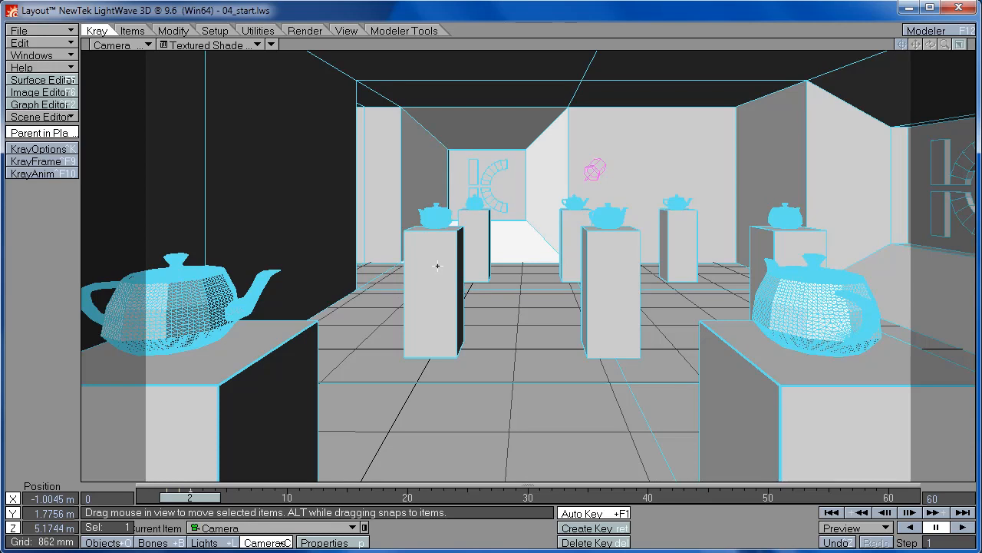